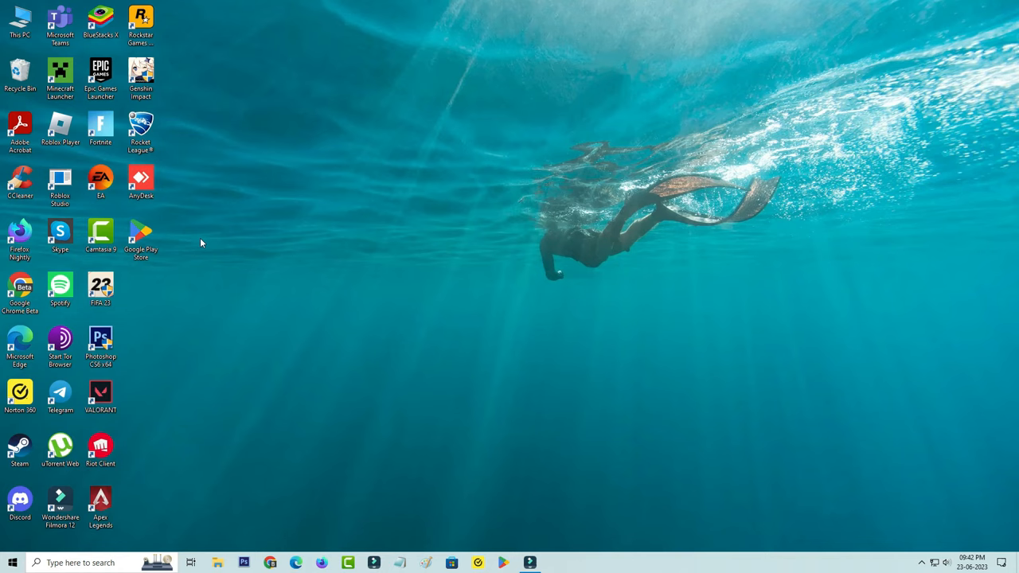
mouse_move(168, 250)
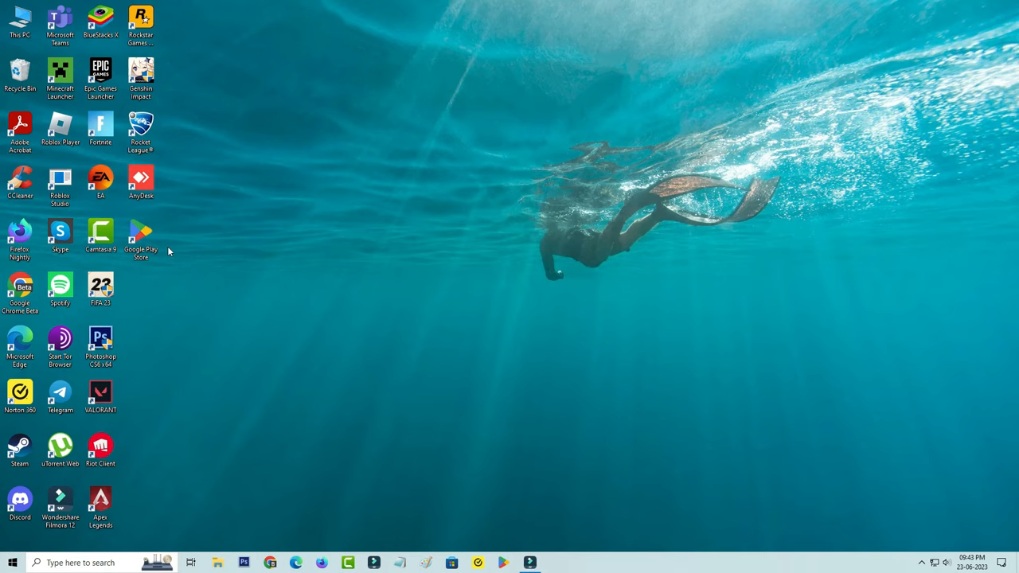
Open Chrome and search Google for 'play store' from the 'play' suggestion
click(296, 562)
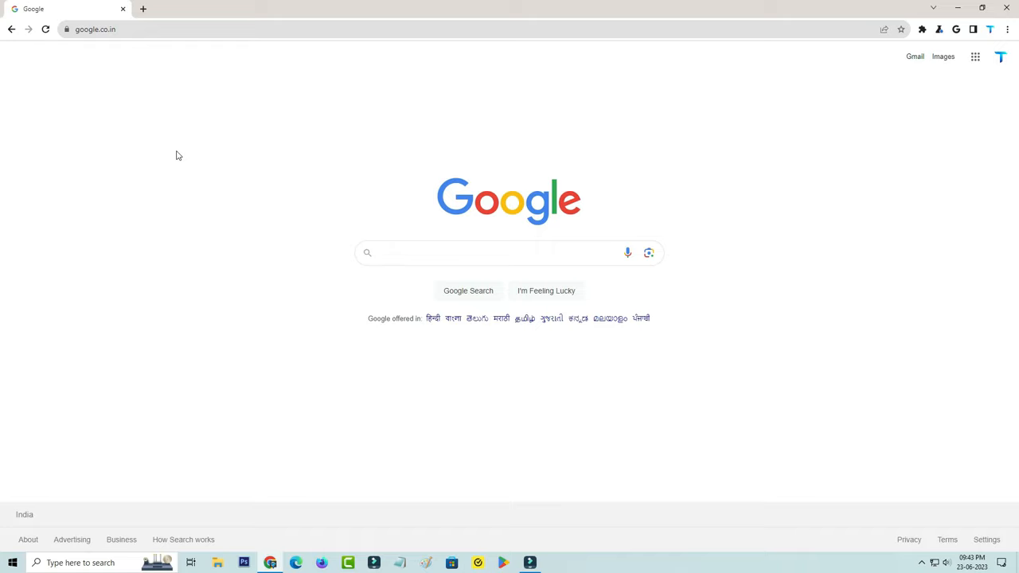
click(493, 252)
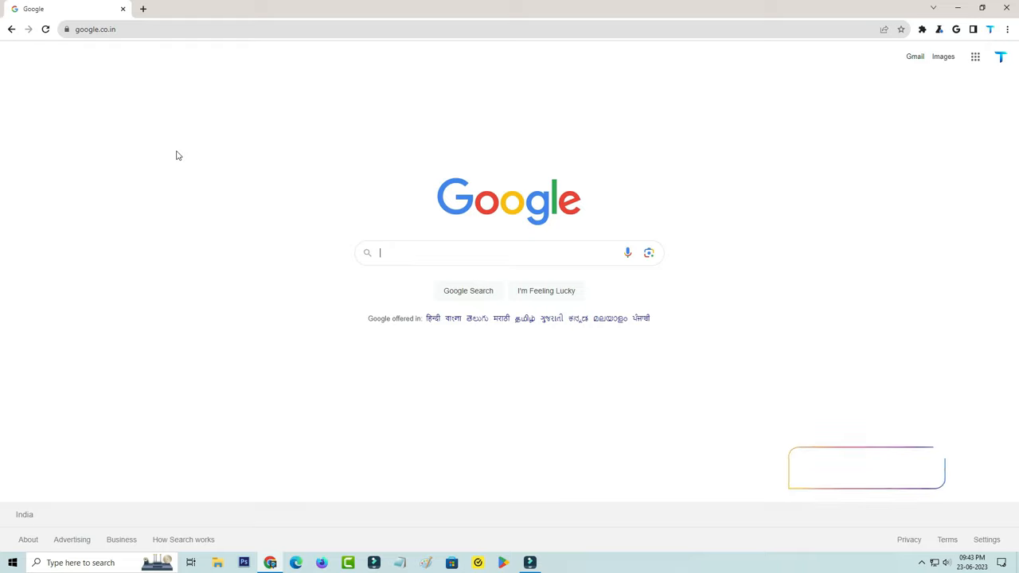
text(play)
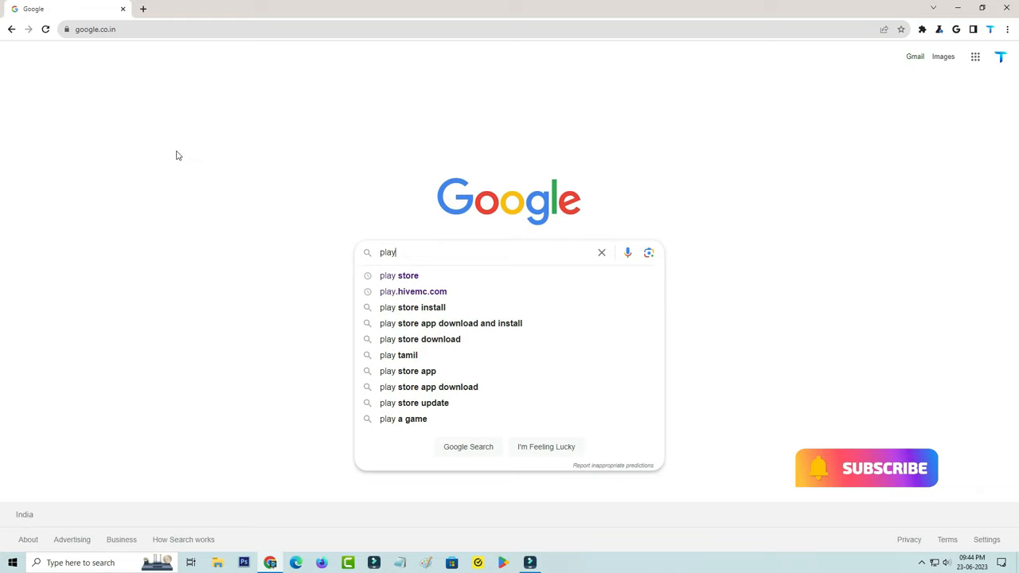
click(399, 275)
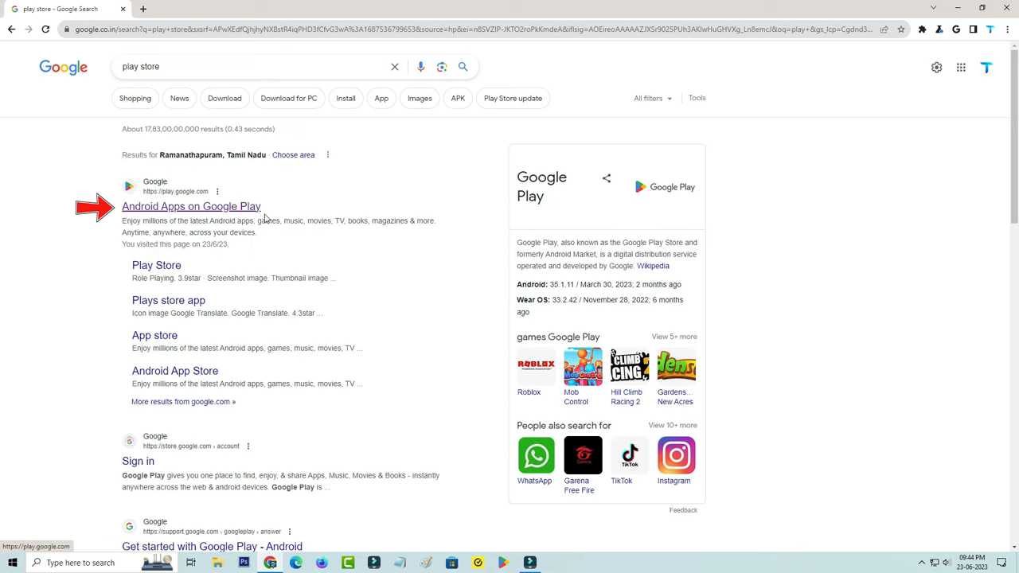
Open the Google Play result, go to Apps, and open WhatsApp Messenger's page
click(191, 206)
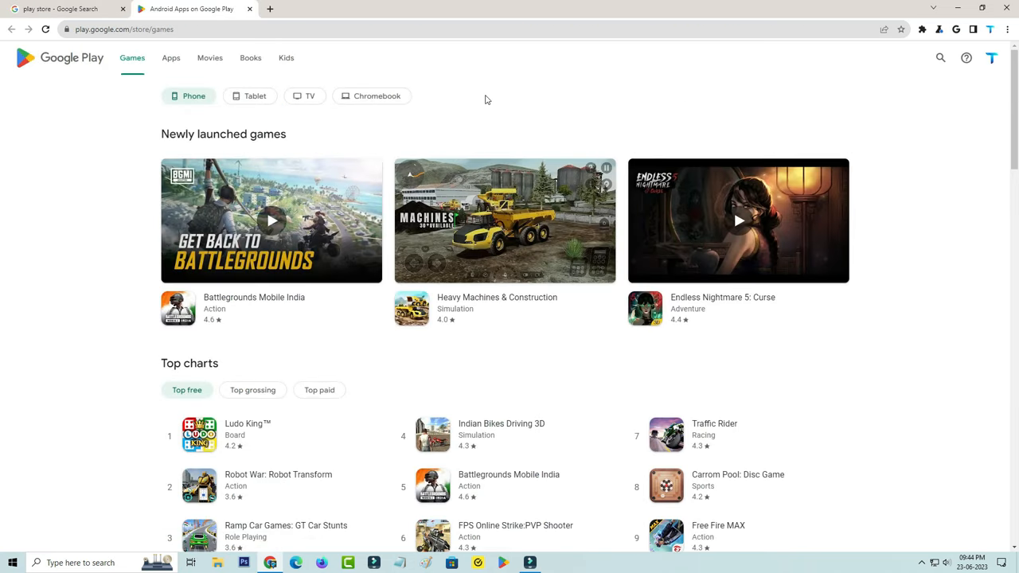
click(170, 58)
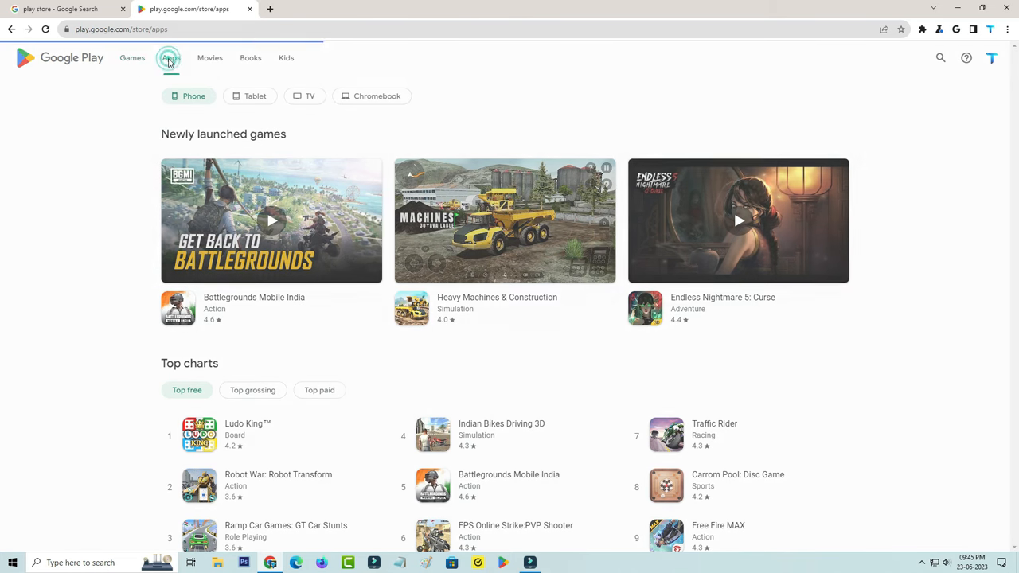
click(168, 57)
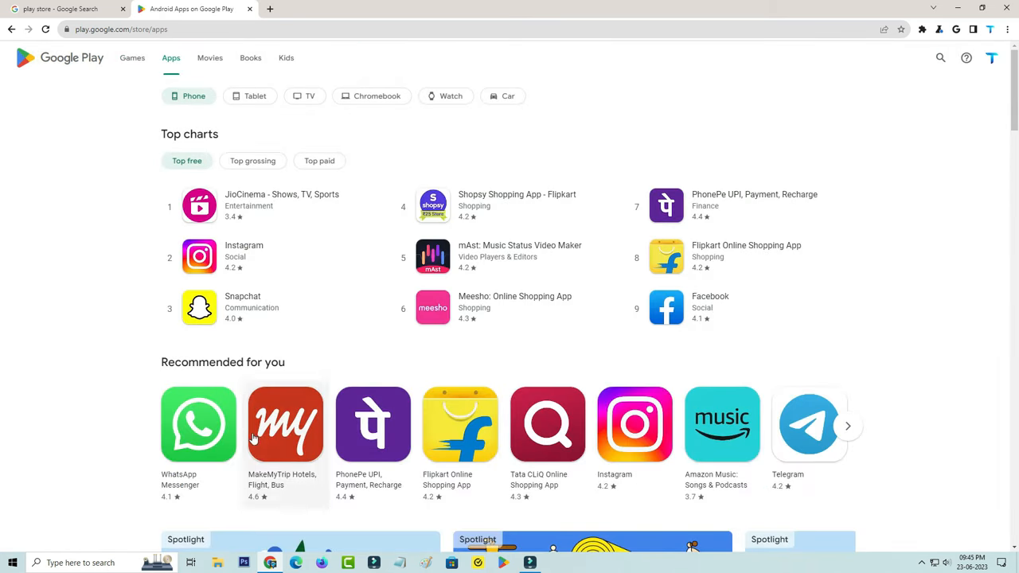
click(198, 424)
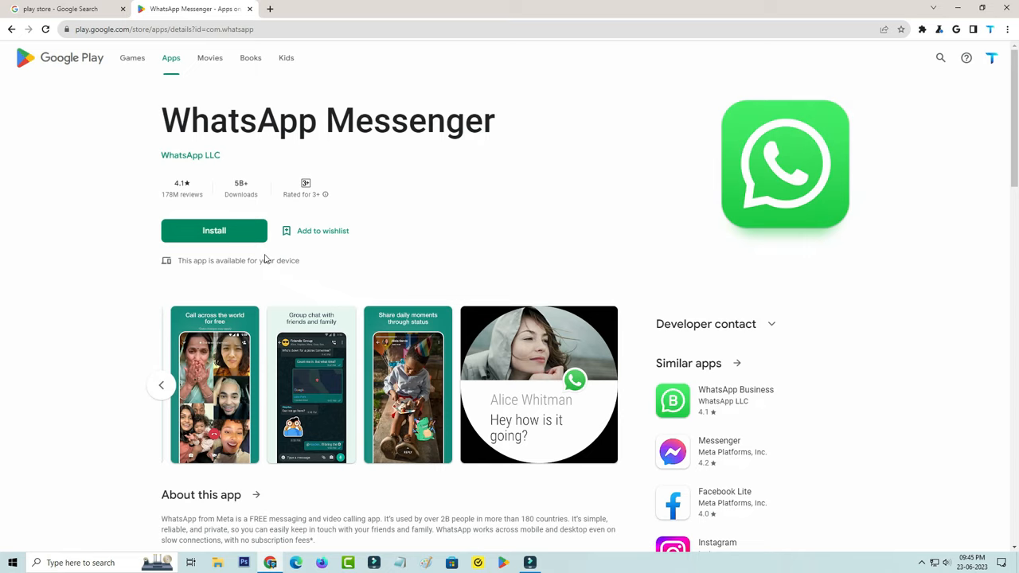
mouse_move(264, 255)
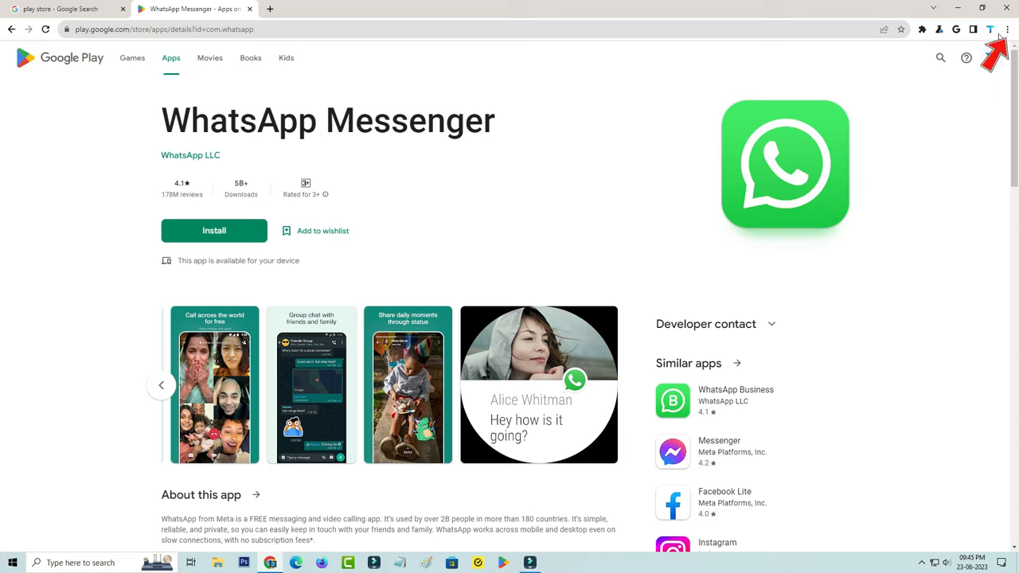
Create a Chrome desktop shortcut for the page named 'Google Play Store'
click(1009, 29)
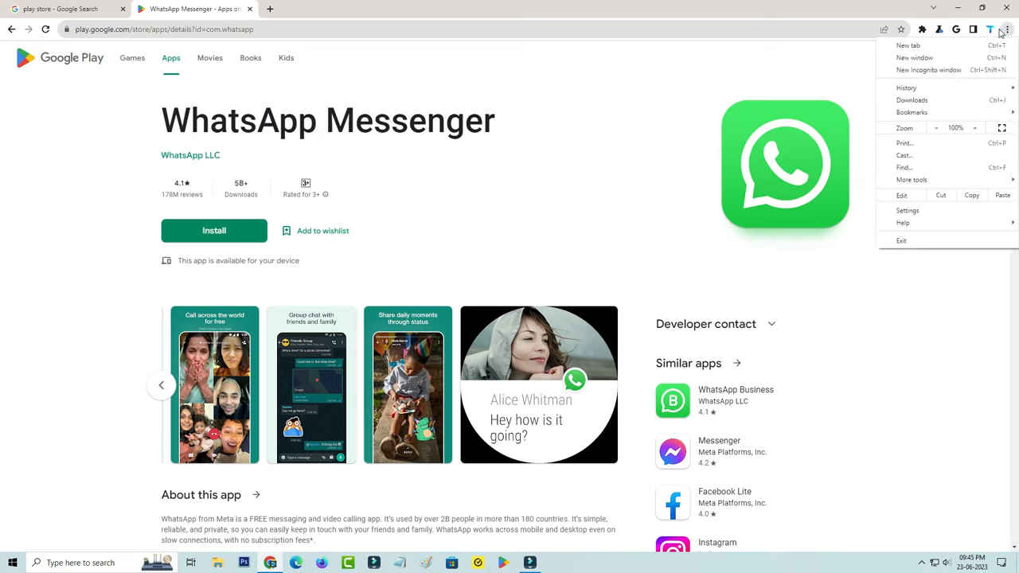
mouse_move(941, 188)
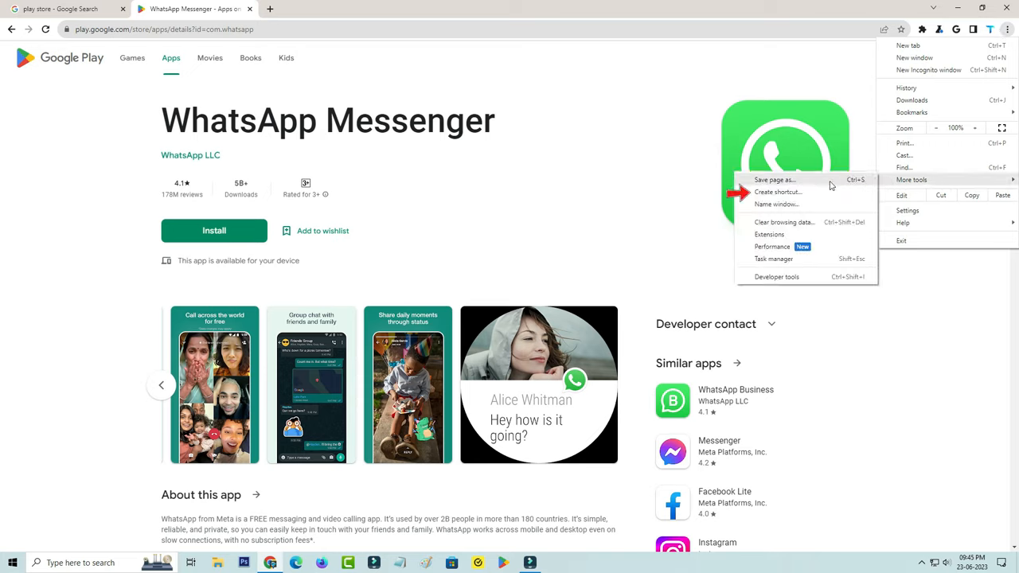
click(778, 191)
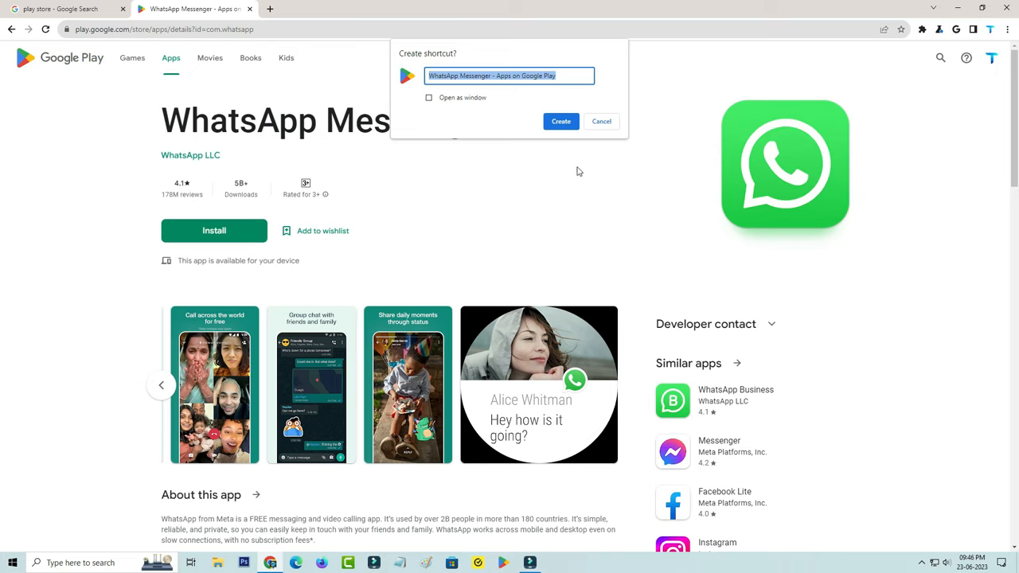
text(Google Play Store)
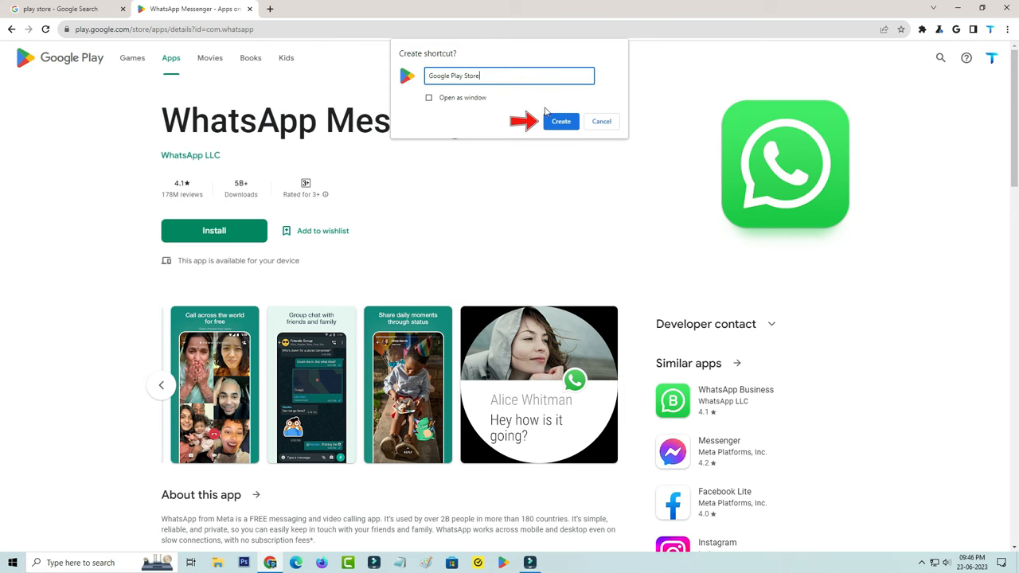
click(561, 121)
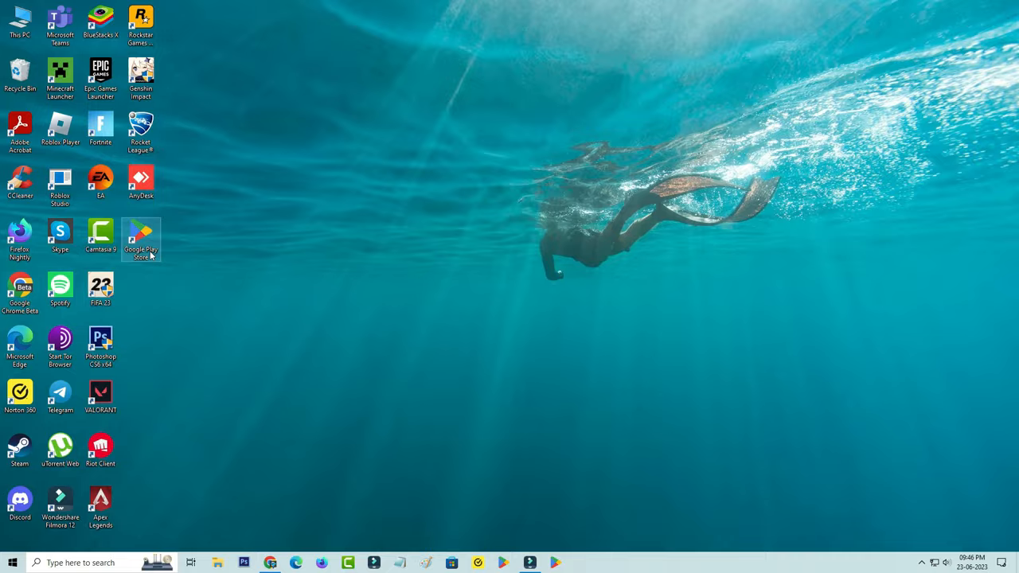
Launch the new shortcut and go to play.google.com in Edge
double_click(140, 239)
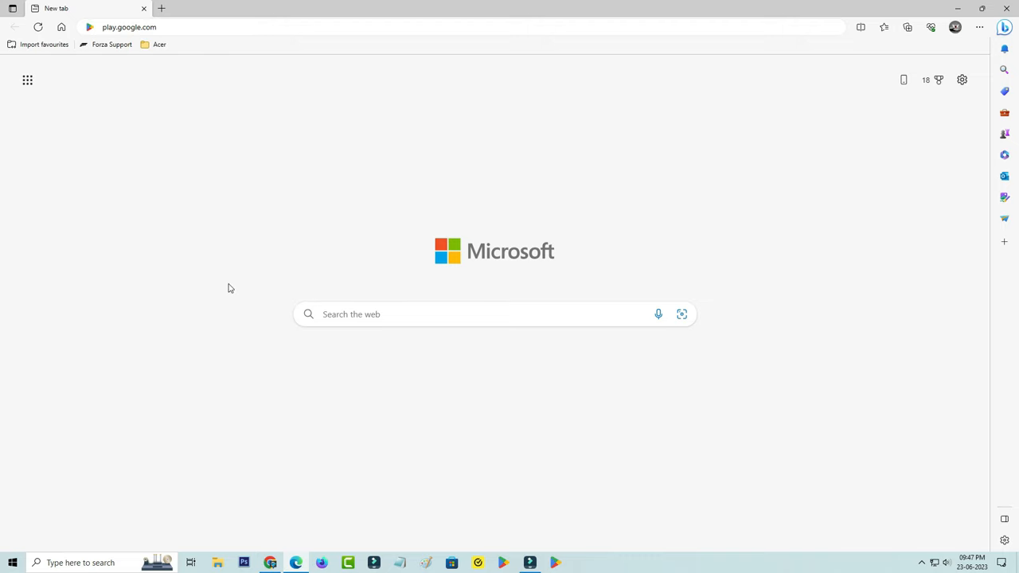
click(132, 26)
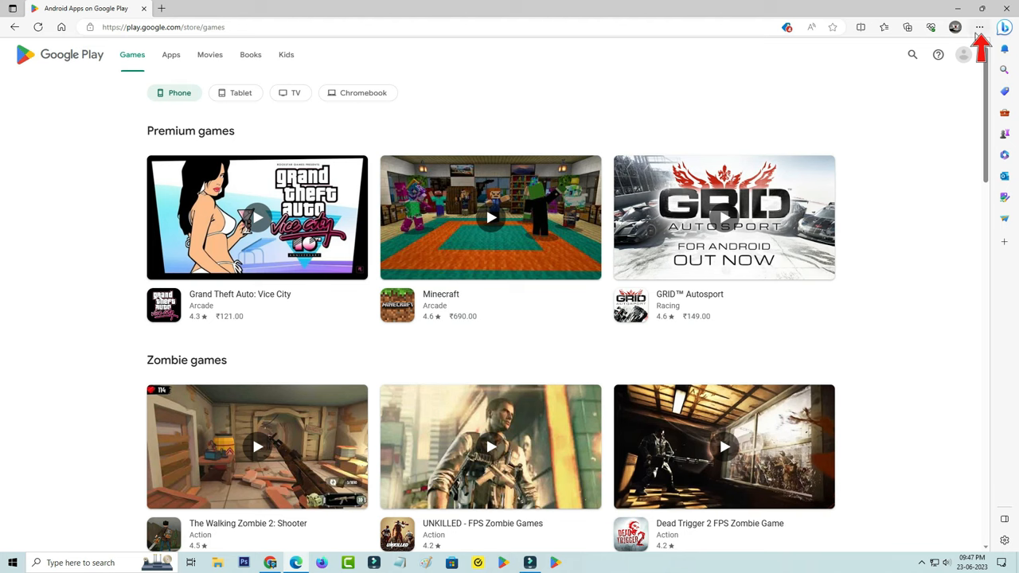
Install the Google Play site as an Edge app named 'Google Play Store'
click(976, 25)
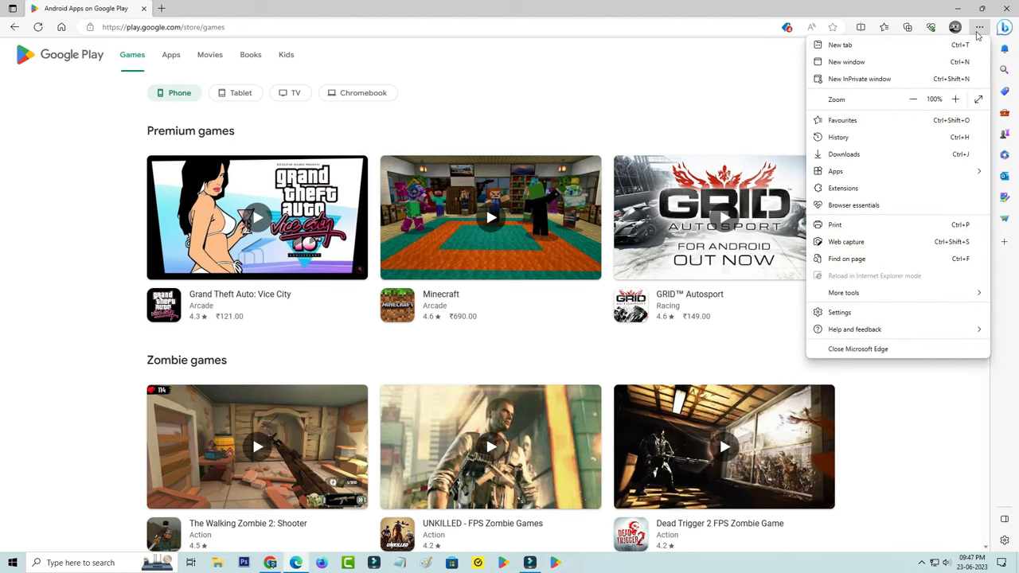
mouse_move(835, 171)
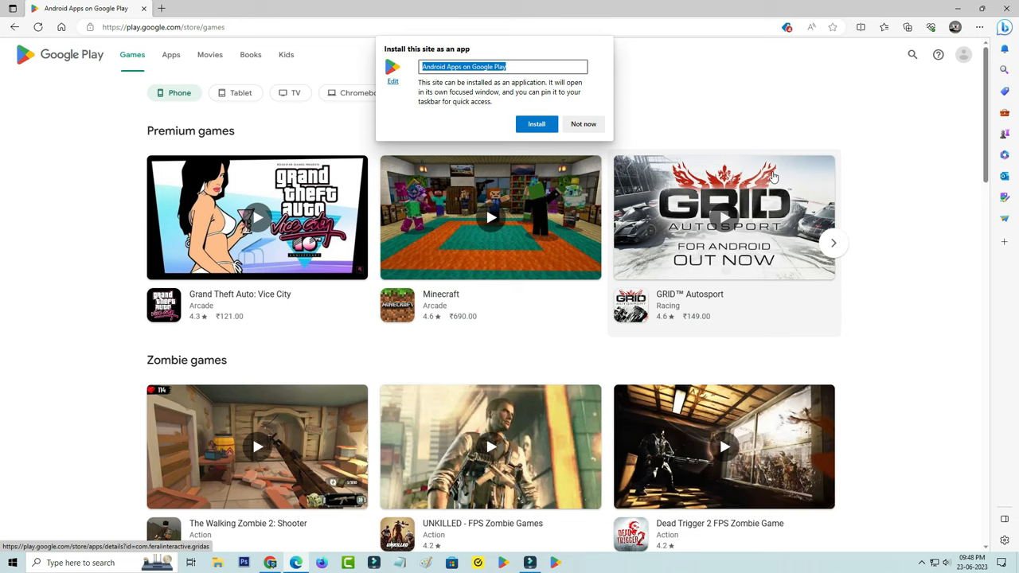
click(477, 66)
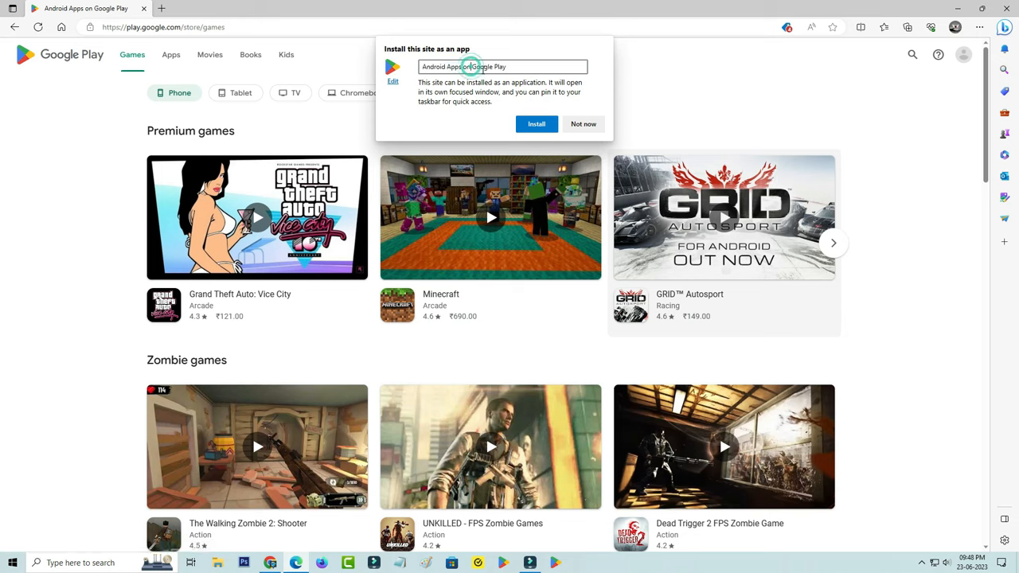
text(Google Play Store)
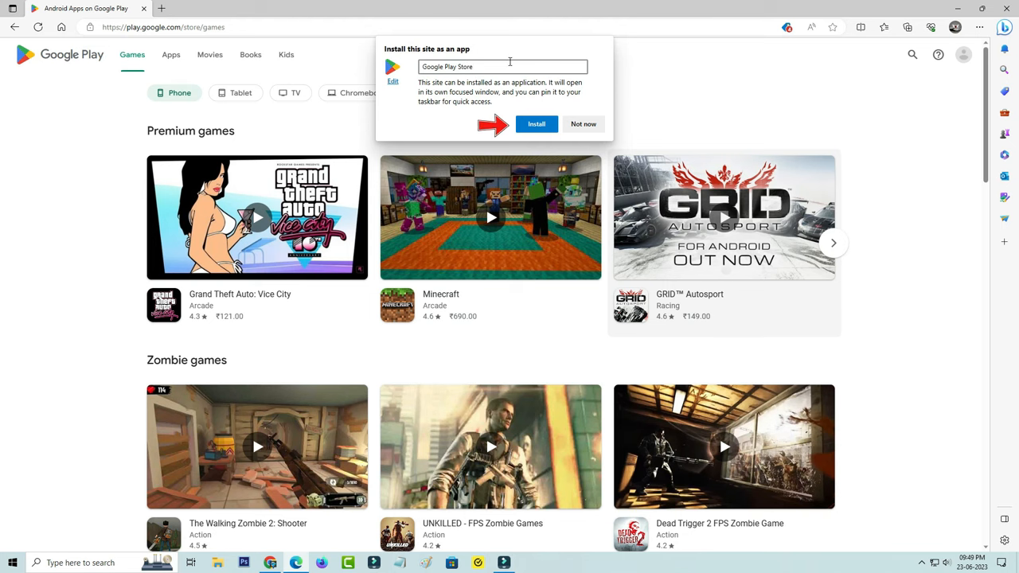
click(583, 124)
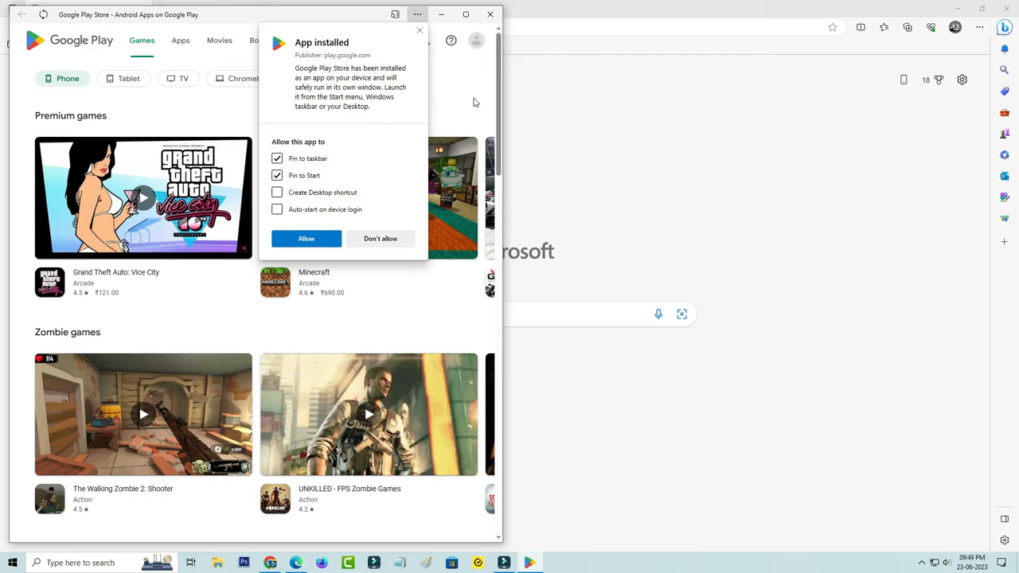
mouse_move(439, 119)
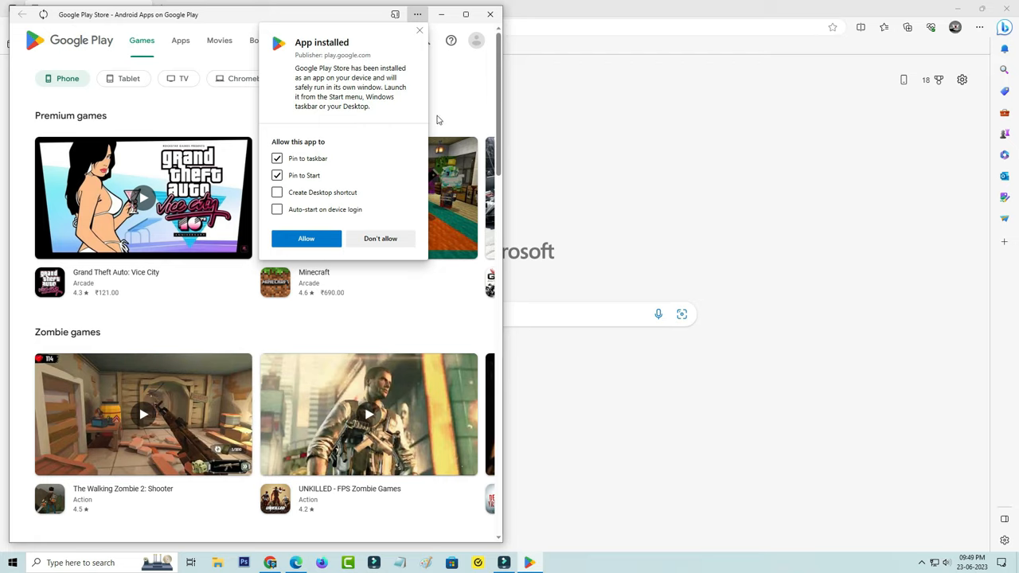
mouse_move(356, 167)
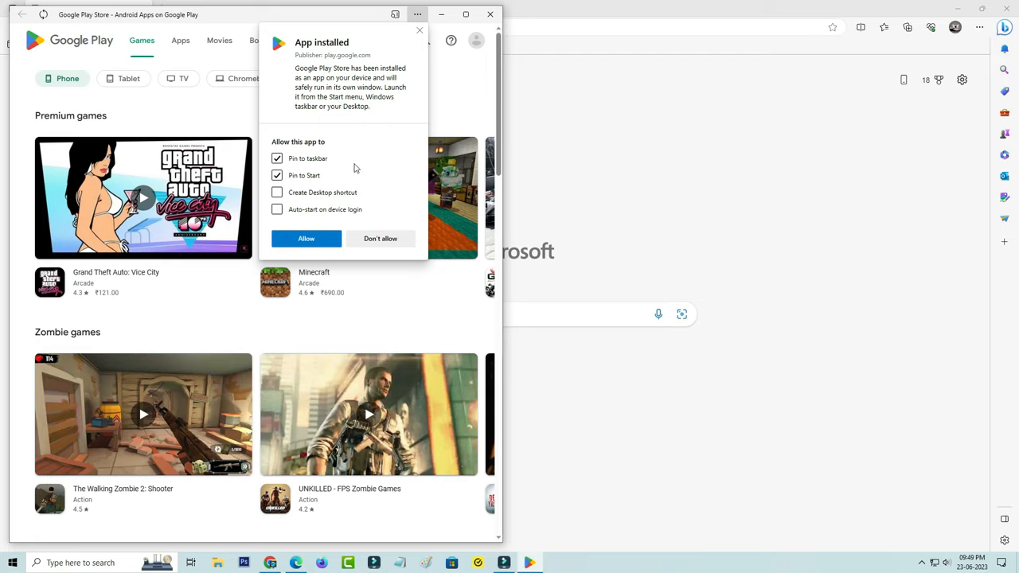
Turn off taskbar pinning and enable a desktop shortcut for the app
click(277, 158)
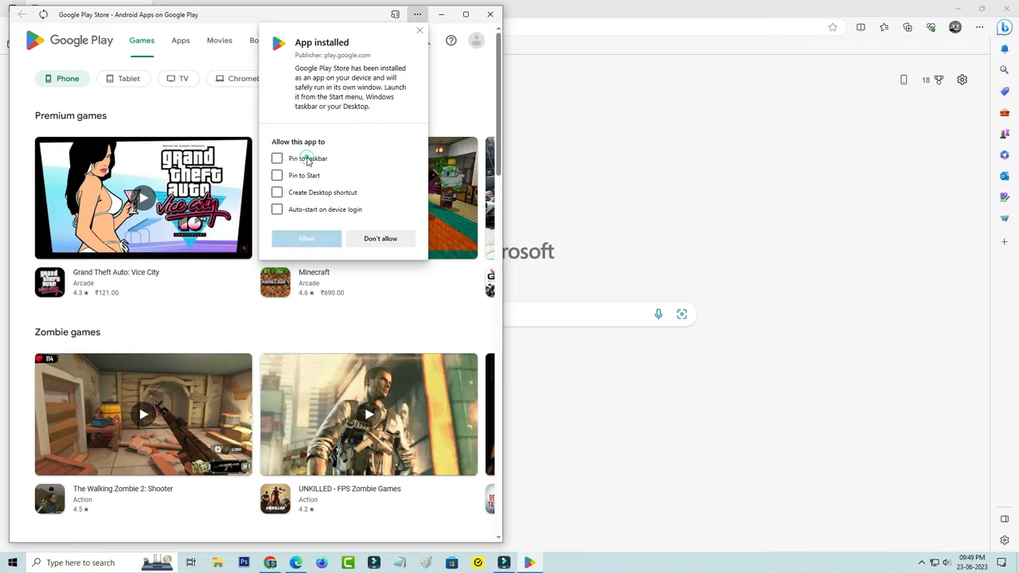
click(277, 192)
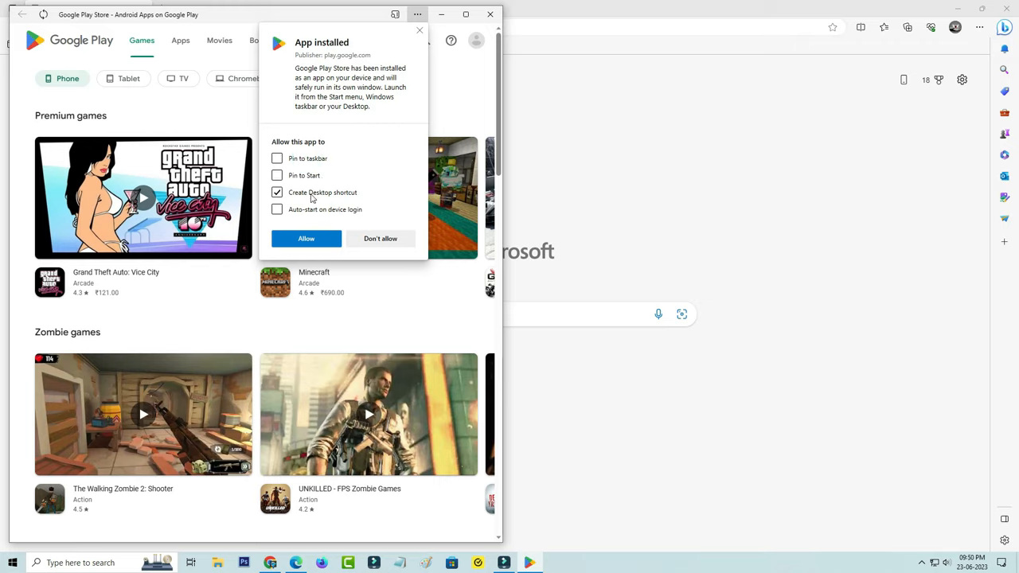